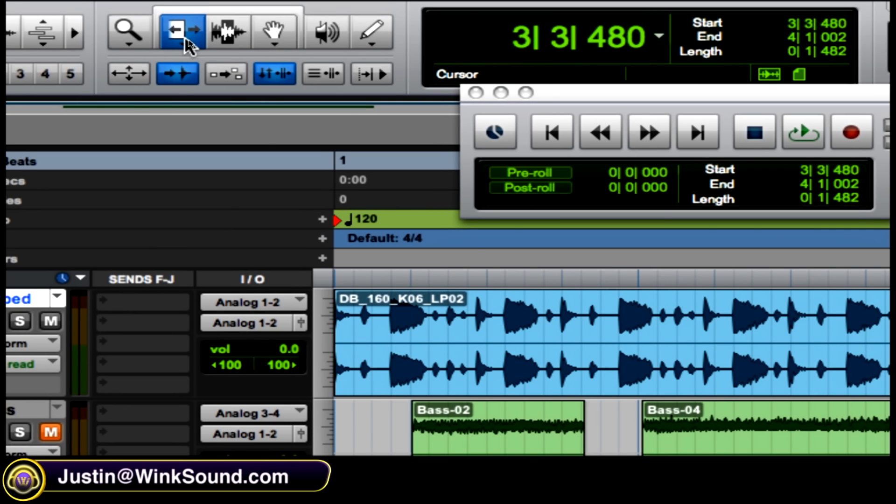
# Trim the drum loop region's right edge leftward with the Standard Trim tool so it ends earlier
pyautogui.click(177, 32)
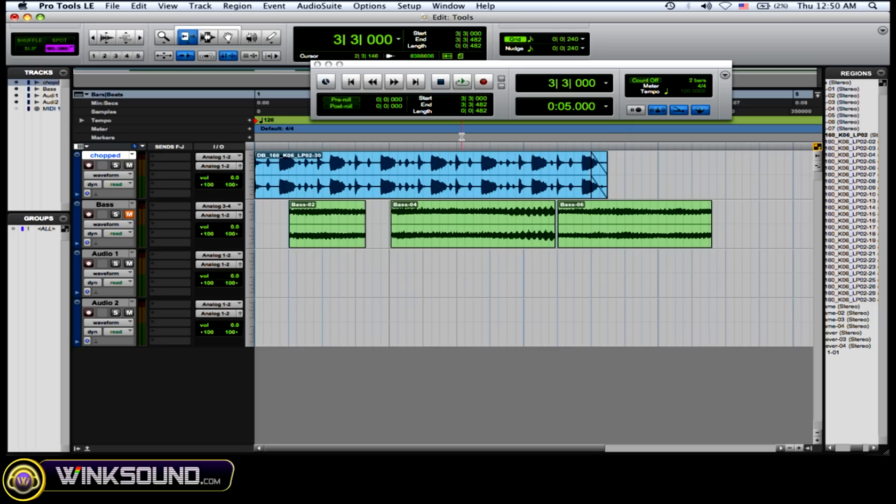
# Switch the Trim tool to TCE mode and pull the drum loop region's end slightly earlier
pyautogui.click(207, 36)
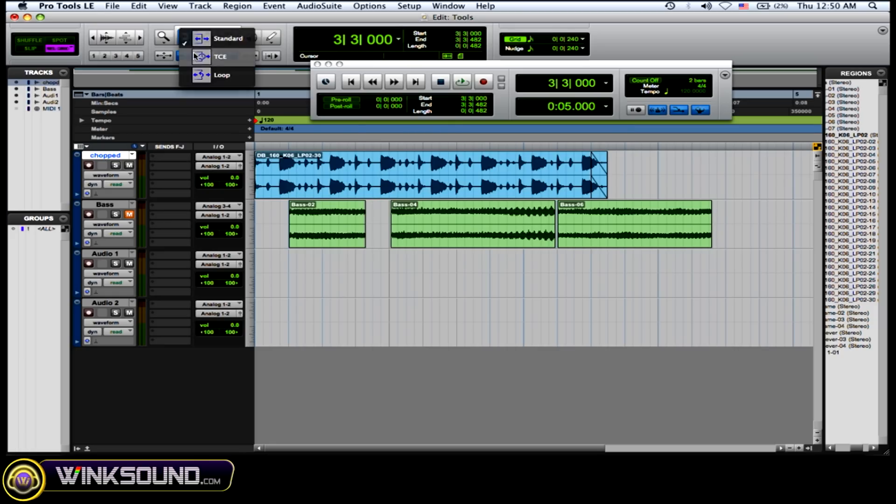
pyautogui.click(628, 172)
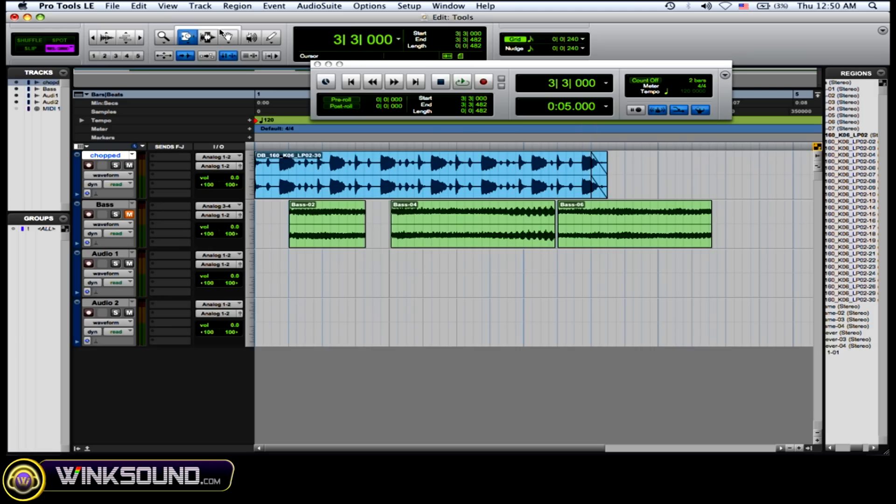
pyautogui.click(207, 36)
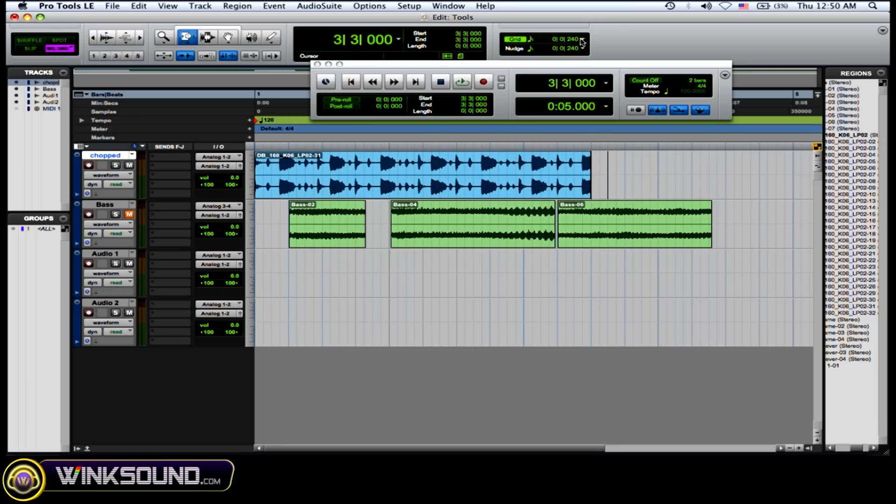
# Choose a 1/4-note value from the Grid spacing list
pyautogui.click(582, 41)
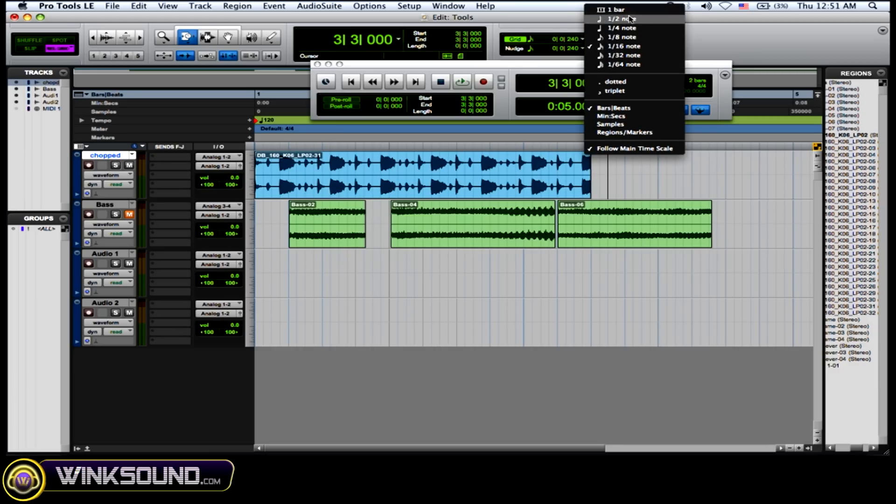
pyautogui.moveTo(622, 27)
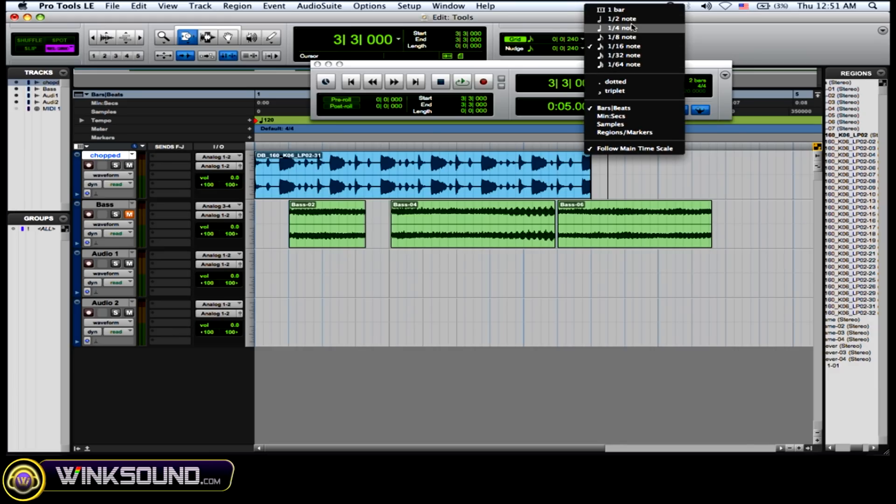
pyautogui.moveTo(628, 55)
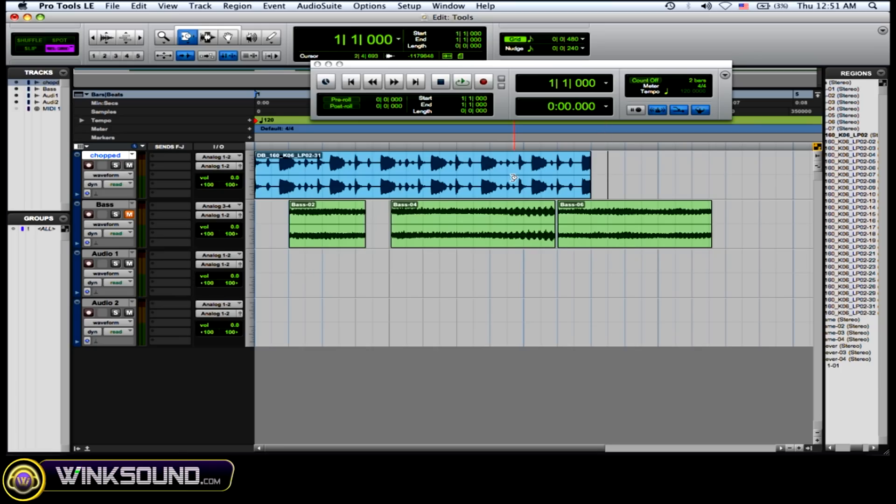
# Time-stretch the drum loop longer, then compress it well short of its original length, and audition it
pyautogui.click(460, 81)
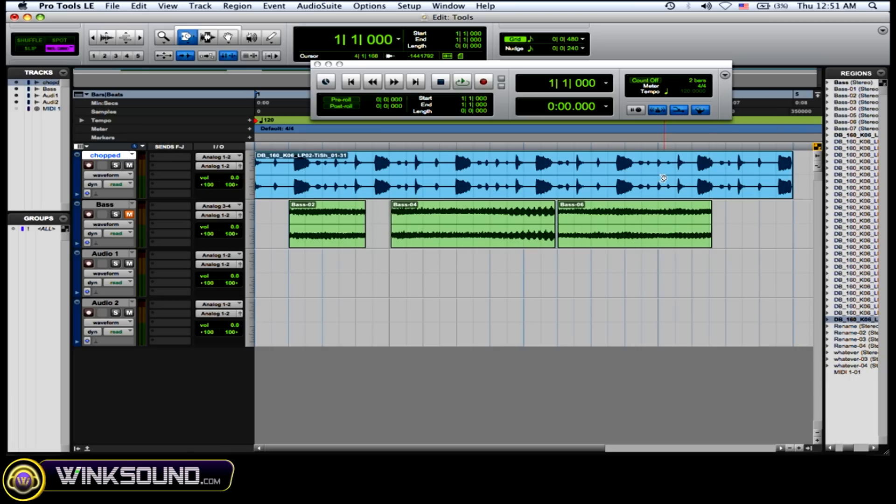
pyautogui.click(461, 82)
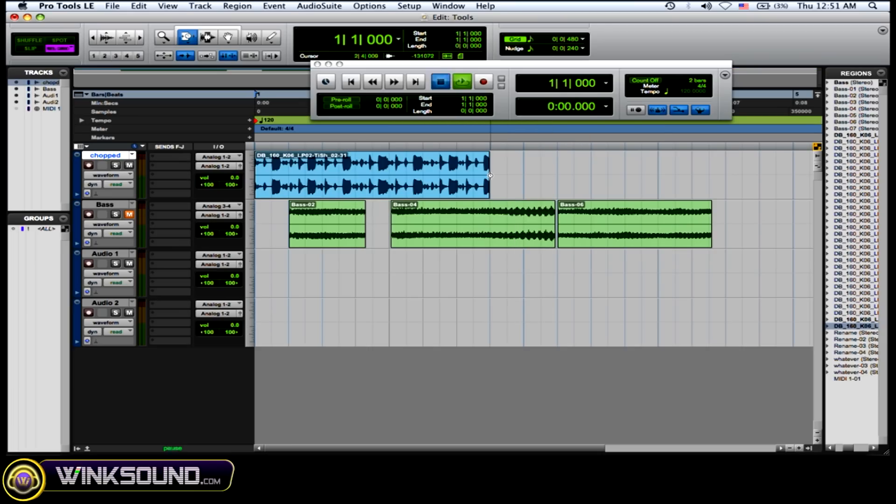
pyautogui.click(462, 82)
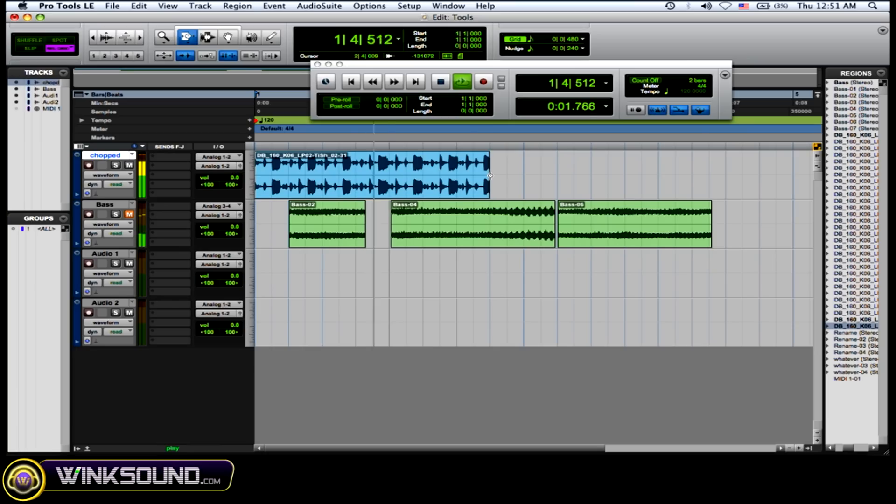
pyautogui.click(207, 36)
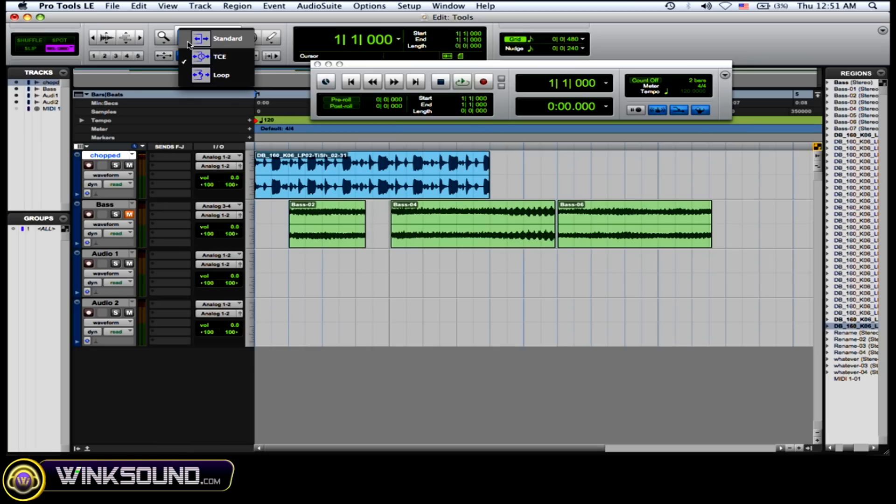
pyautogui.moveTo(226, 74)
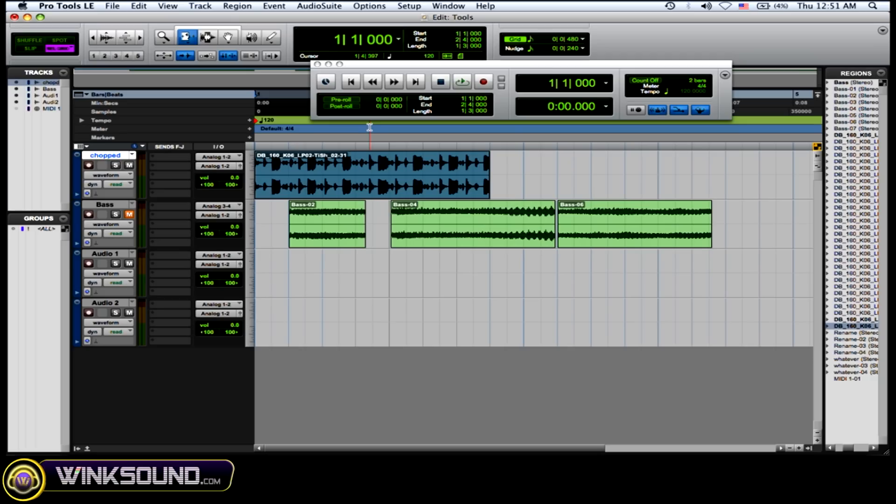
# Select Loop from the Trim tool's mode pop-up
pyautogui.click(462, 82)
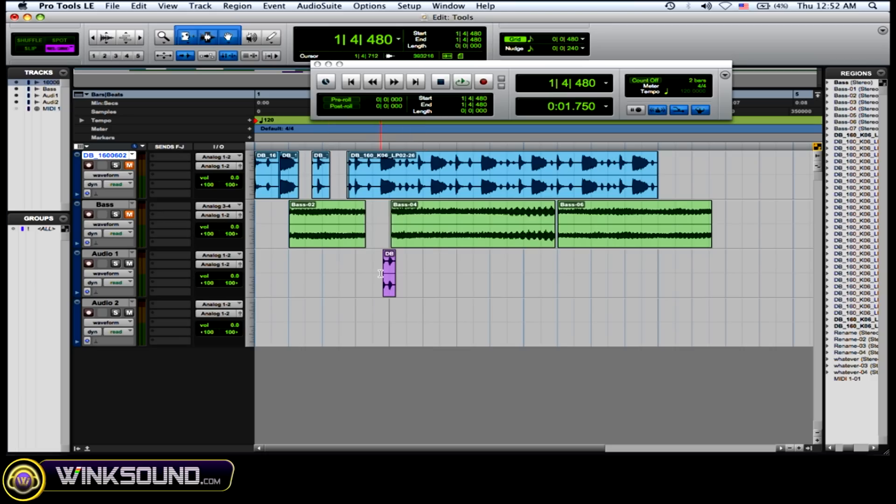
# Edit the drum regions and drop a short slice on Audio 1, then return to the Trim tool alone
pyautogui.click(462, 83)
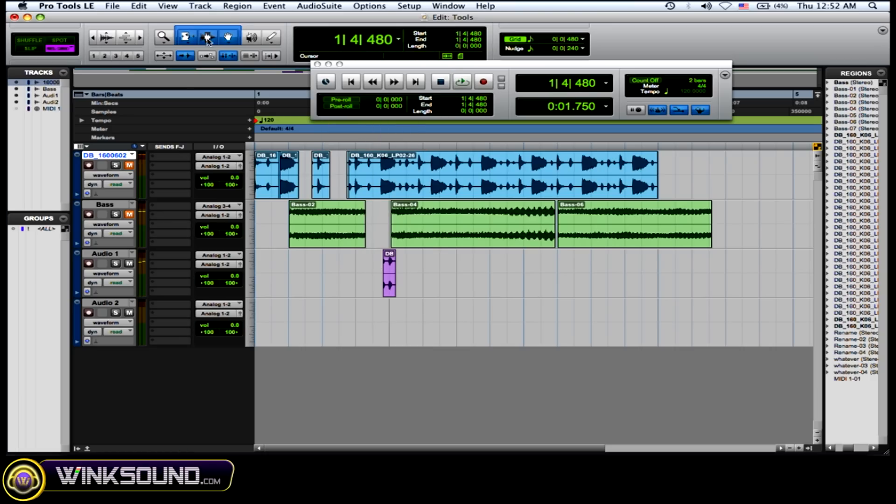
pyautogui.click(185, 36)
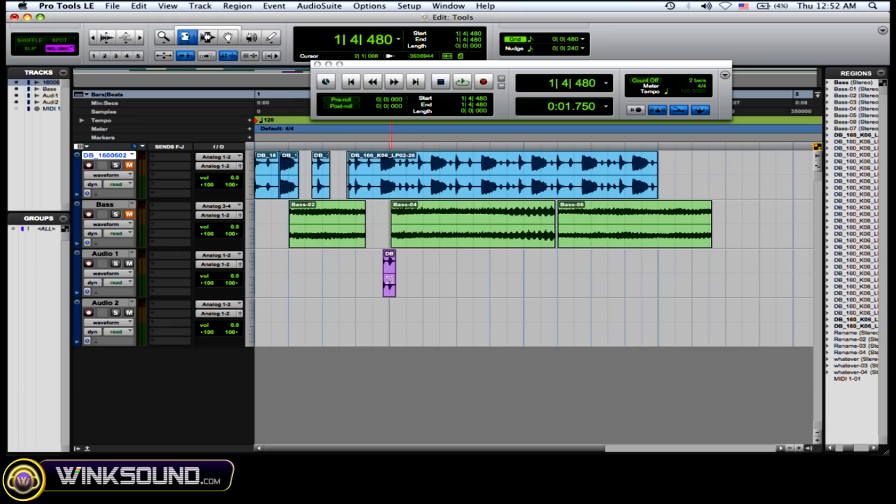